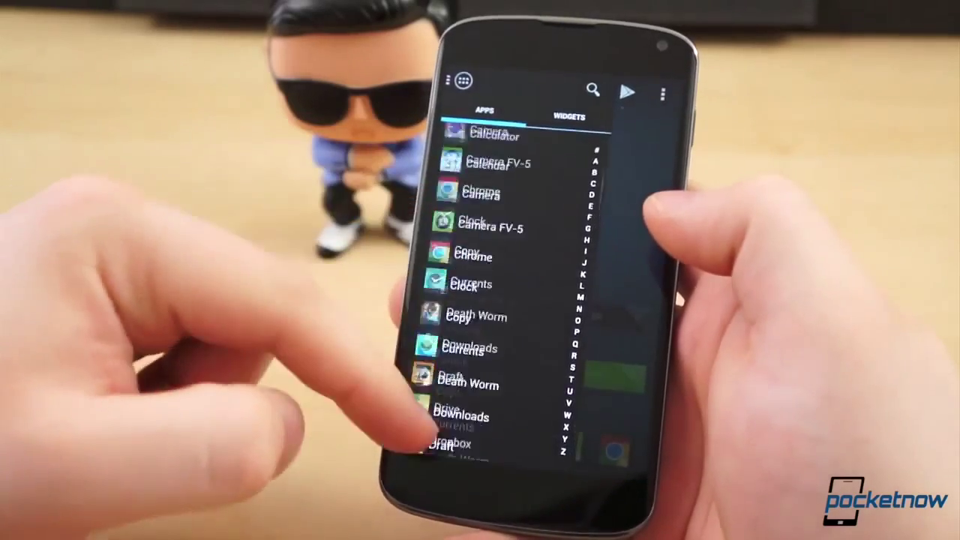
Scroll the app drawer and bring up the 'Complete action using' home-app chooser
scroll("down", 3)
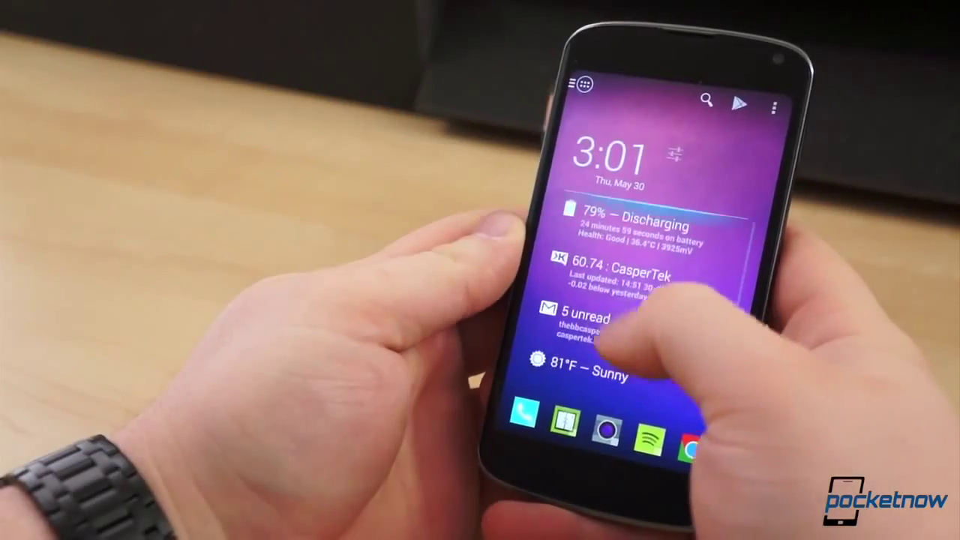
left_click(582, 82)
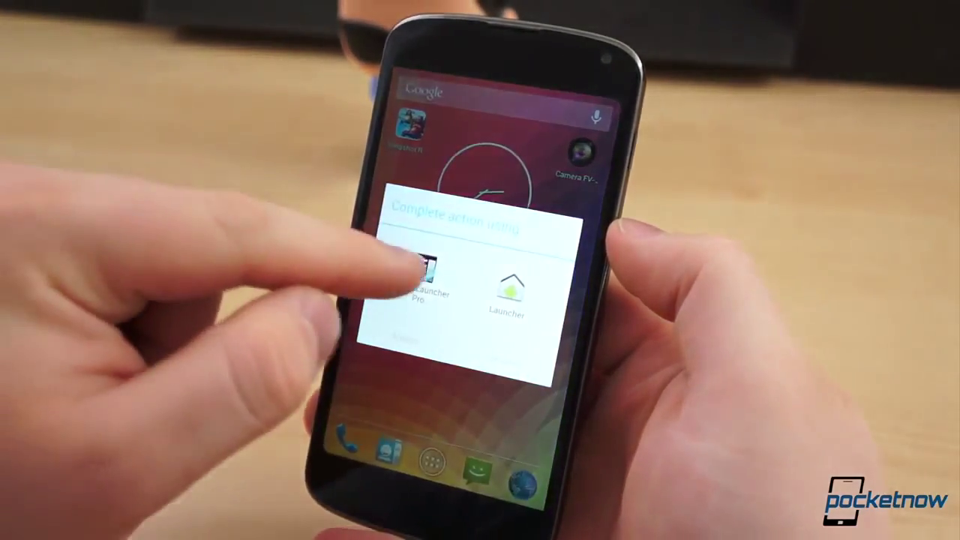
Choose Action Launcher Pro, landing on the dark weather and notification card screen
left_click(420, 288)
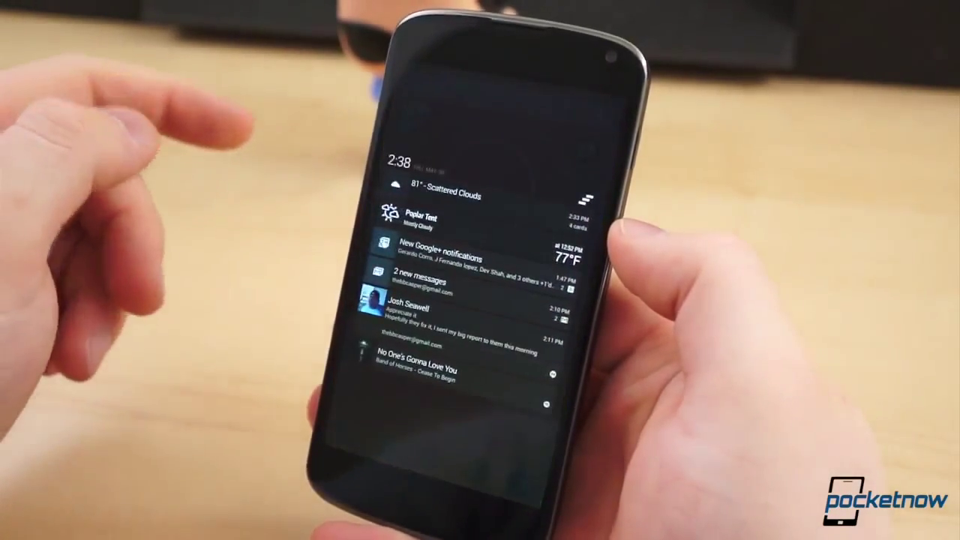
Pick Action Launcher Pro again as home app, showing its empty colourful home screen
left_click(495, 315)
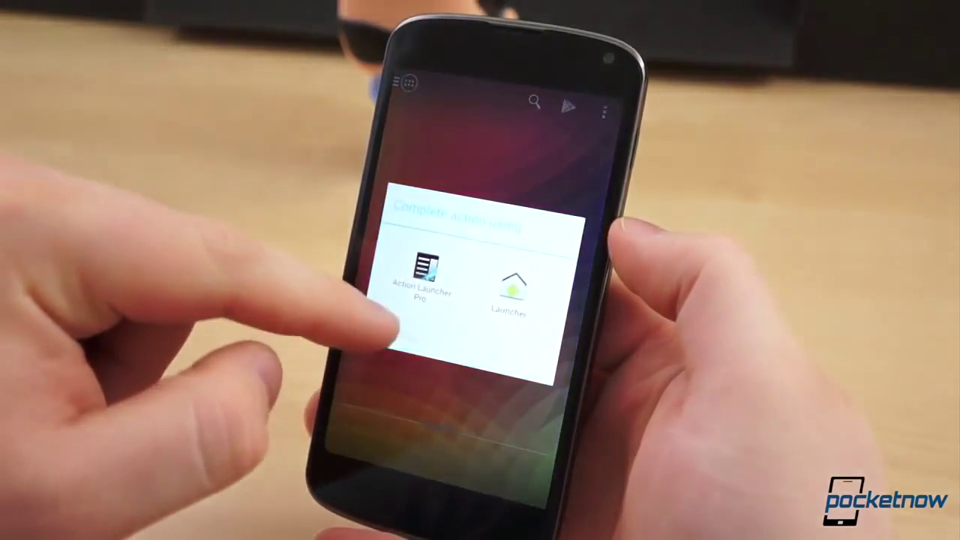
left_click(423, 277)
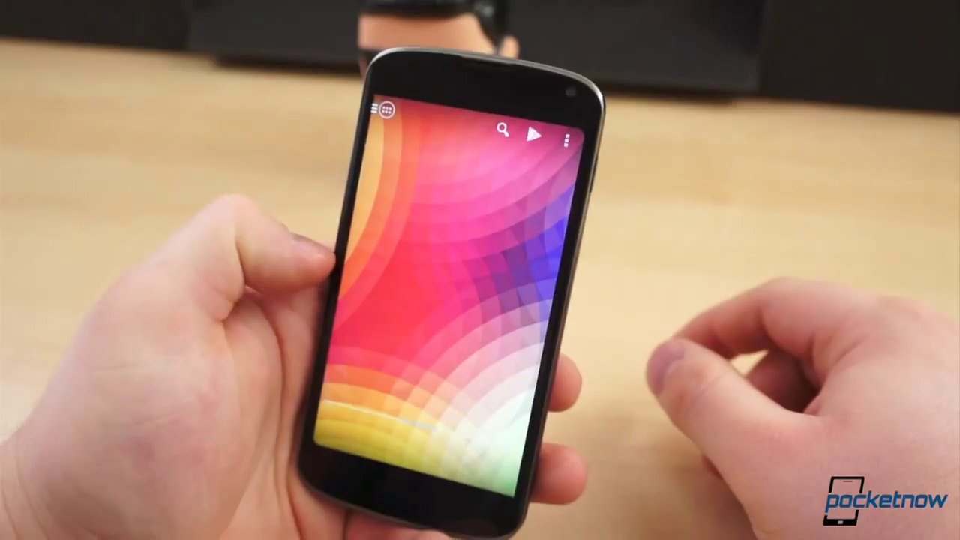
Browse Settings > Display options and end with the wallpaper source chooser over the home screen
left_click(569, 138)
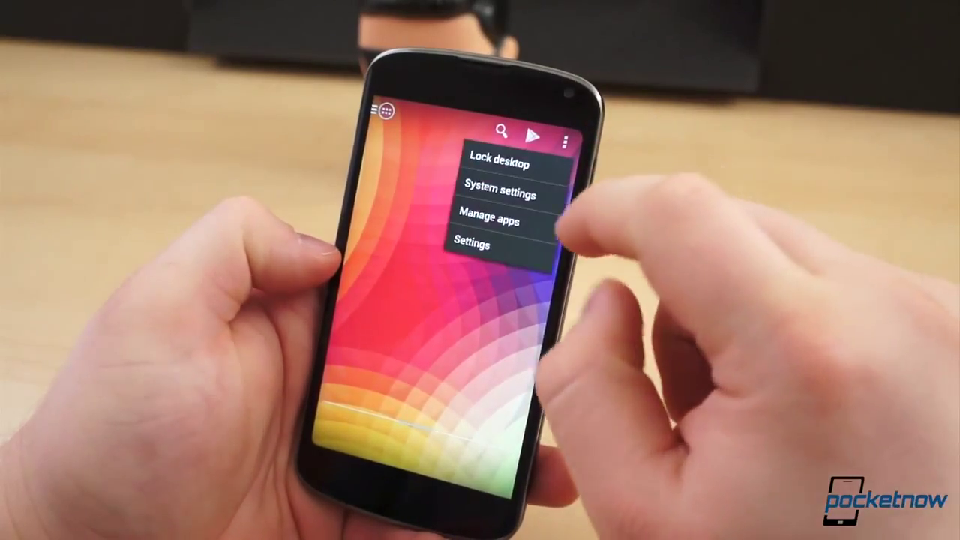
left_click(471, 245)
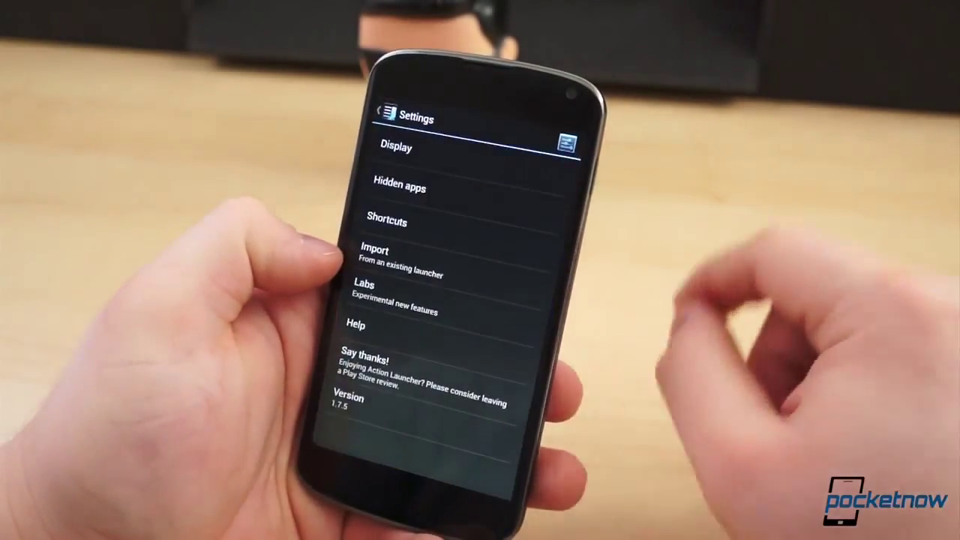
left_click(396, 147)
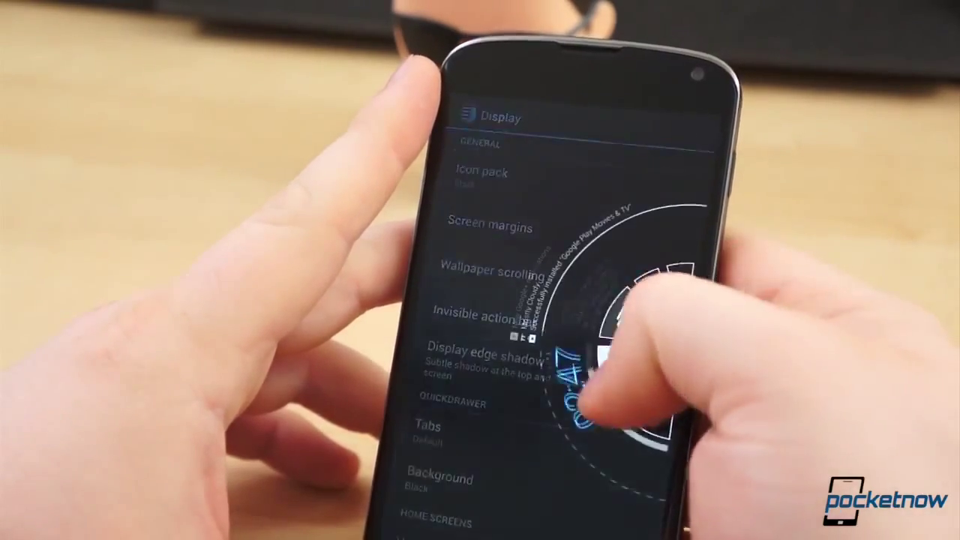
left_click(491, 226)
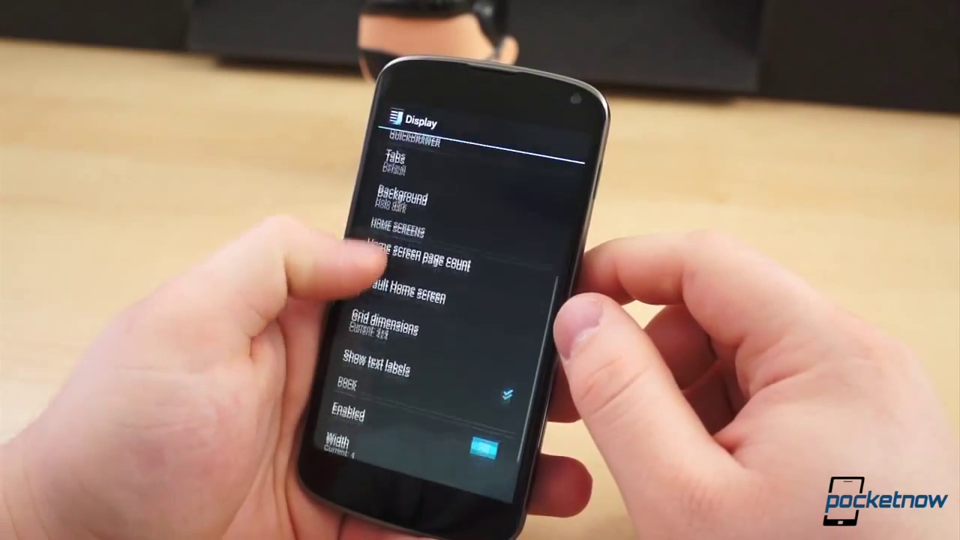
left_click(387, 322)
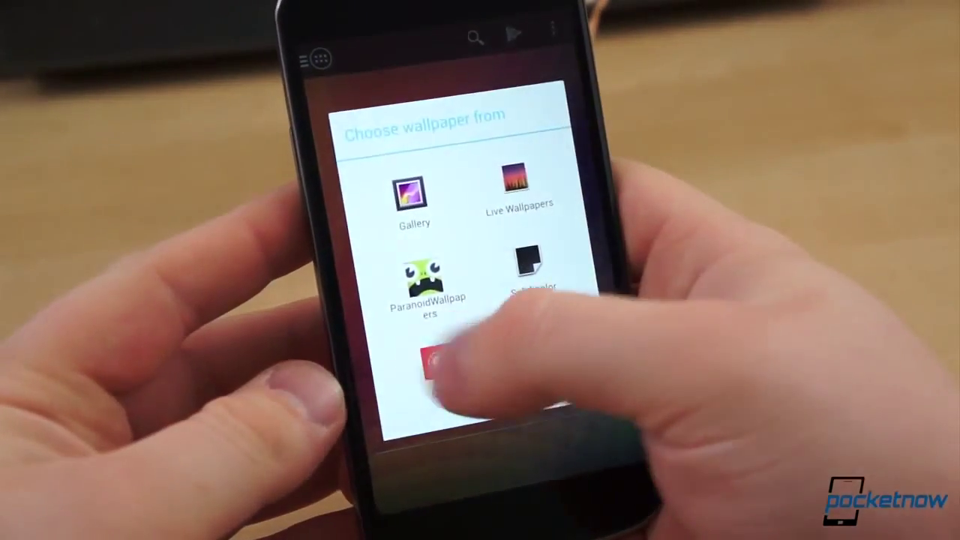
Choose Stark as wallpaper source and apply one of its wallpapers
left_click(433, 360)
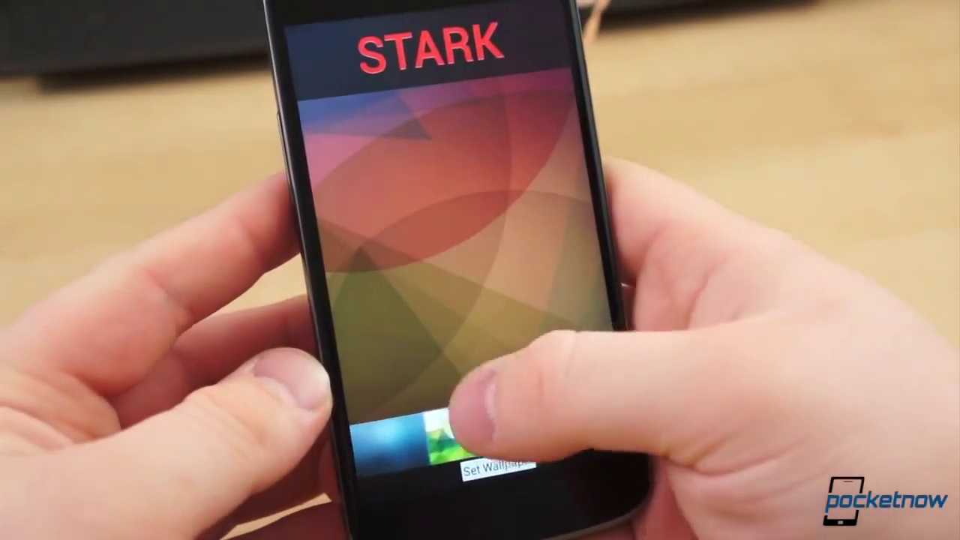
left_click(498, 477)
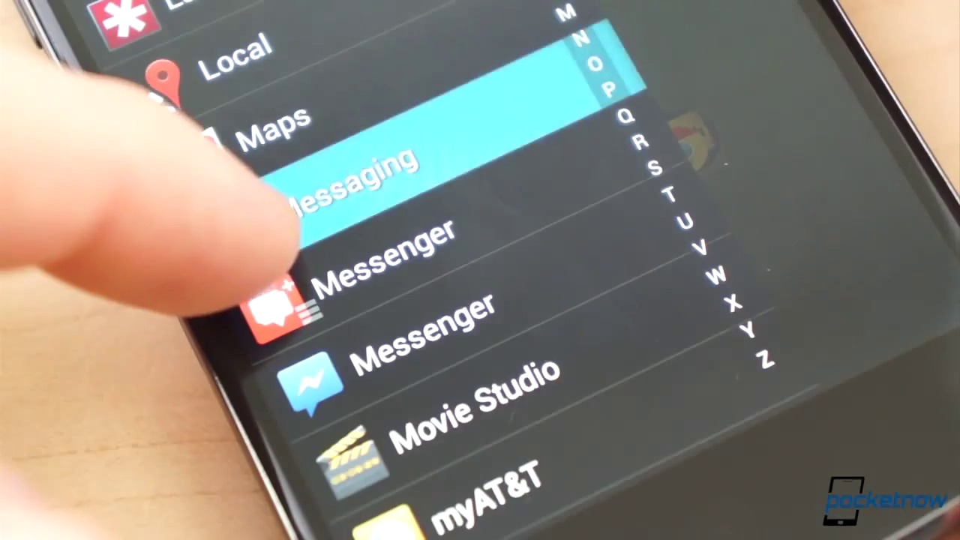
Add a messaging app and form an Unnamed Folder with Voice, Messenger, People and Phone
left_click(352, 172)
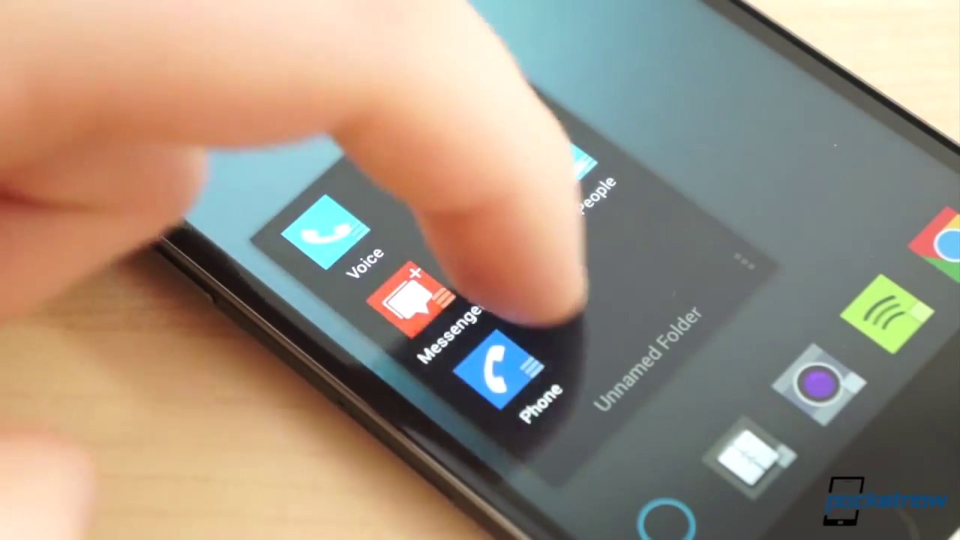
left_click(420, 308)
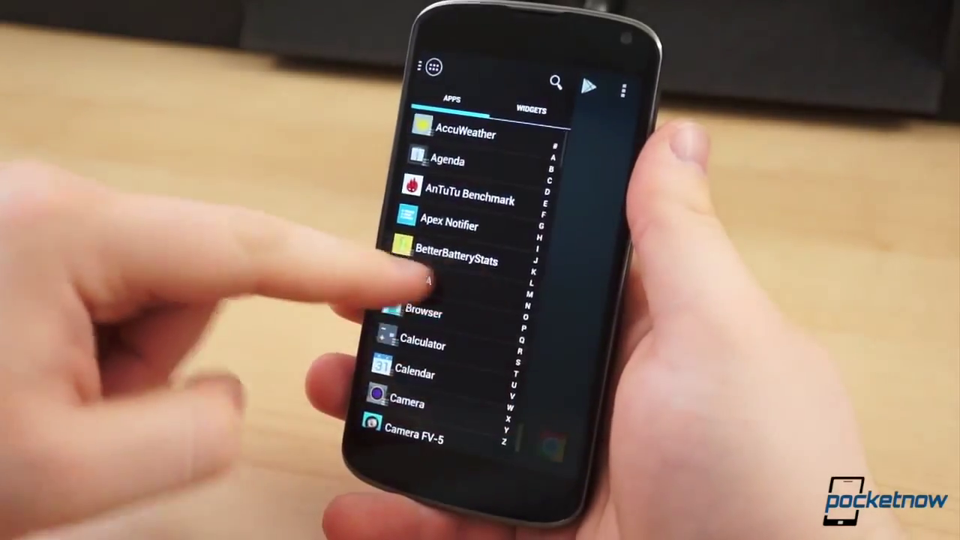
Launch DashClock and scroll its Extensions list (missed calls, battery, calendar, Gmail, weather)
left_click(531, 110)
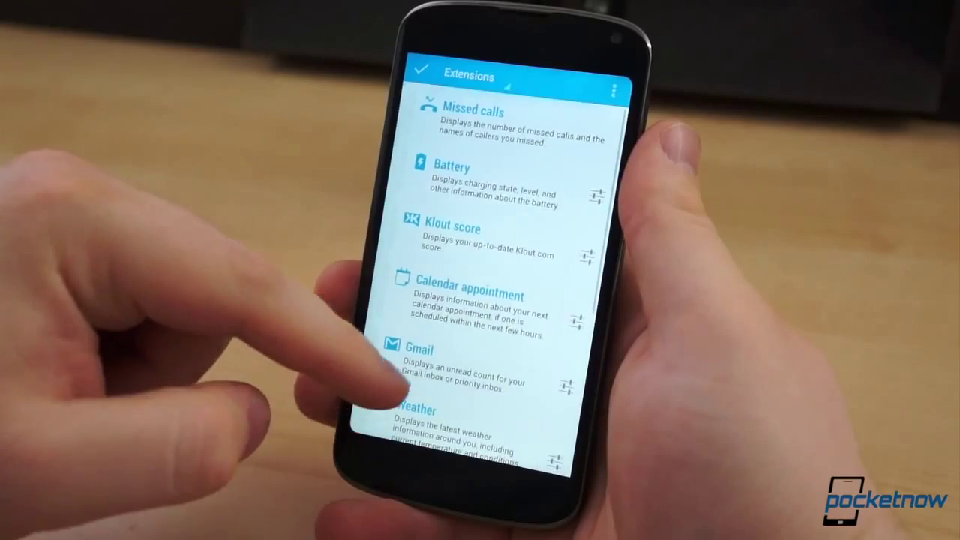
scroll("down", 3)
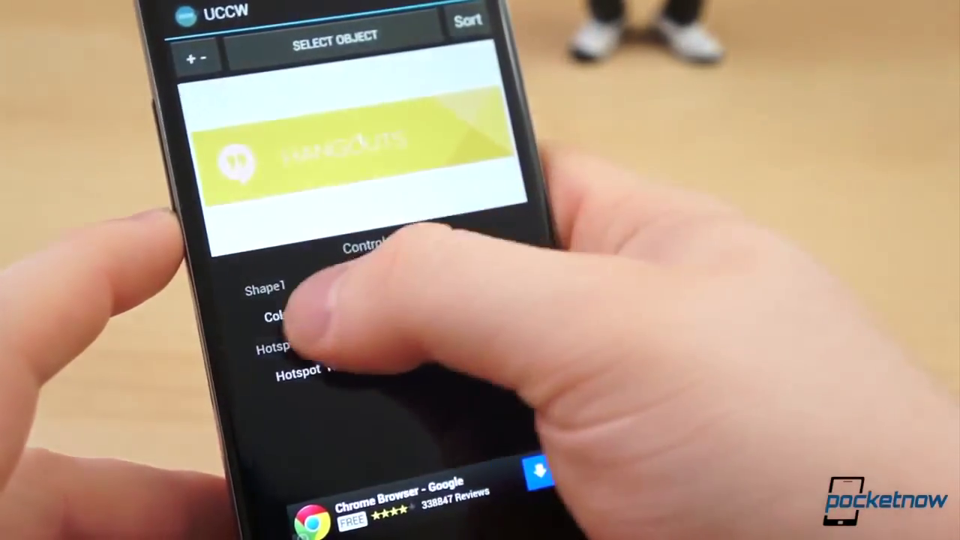
Load the red Twitter skin in UCCW and show its Save and Lock widgets menu
left_click(285, 316)
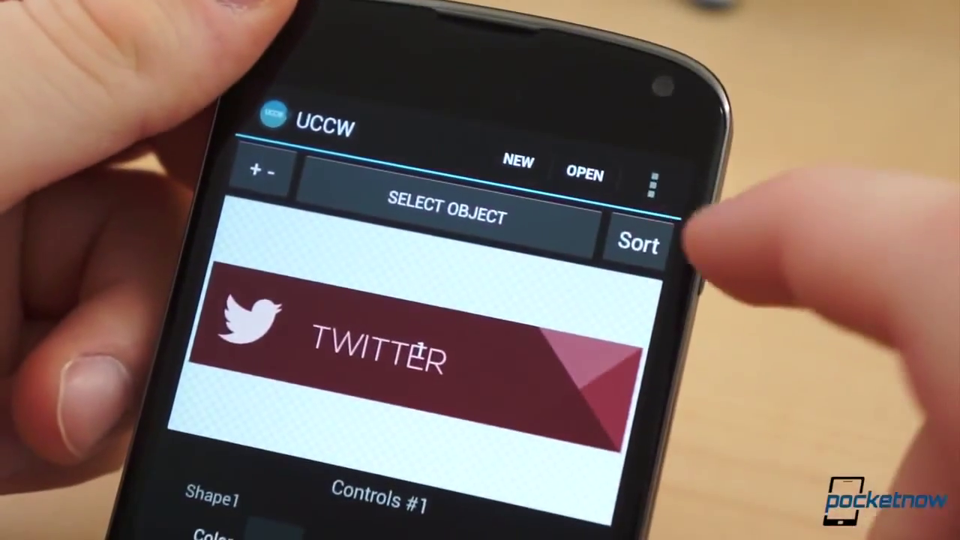
left_click(653, 180)
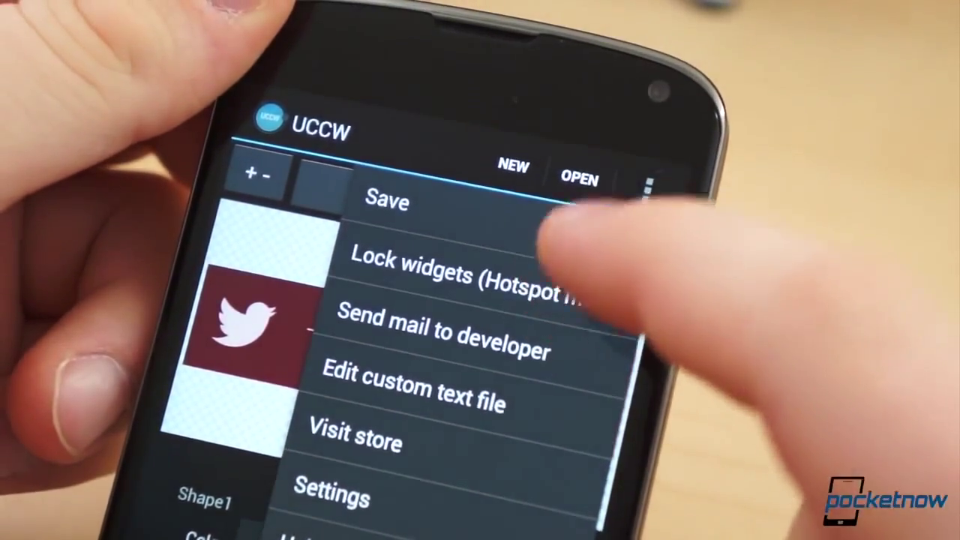